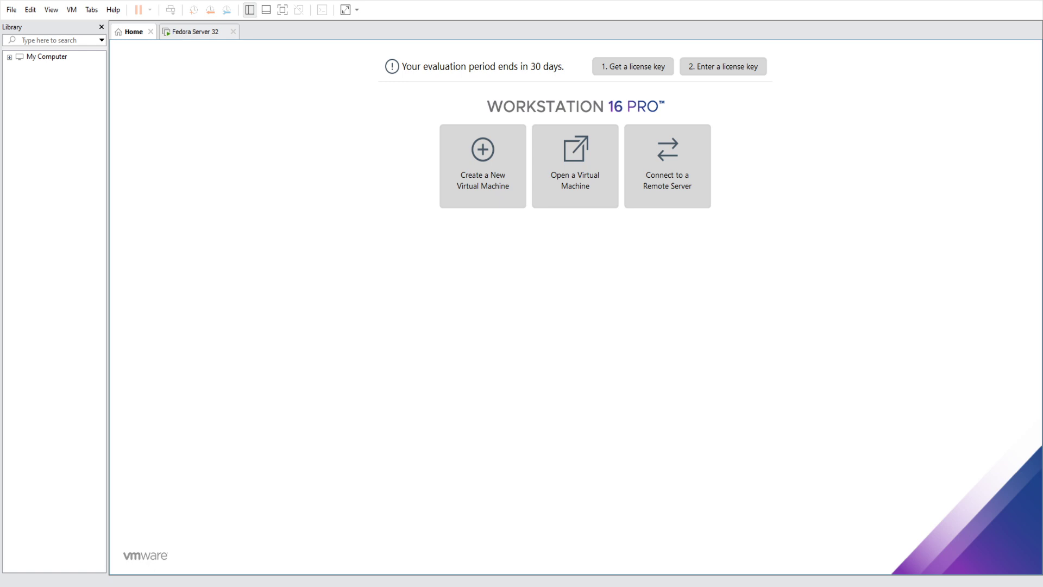
mouse_move(144, 450)
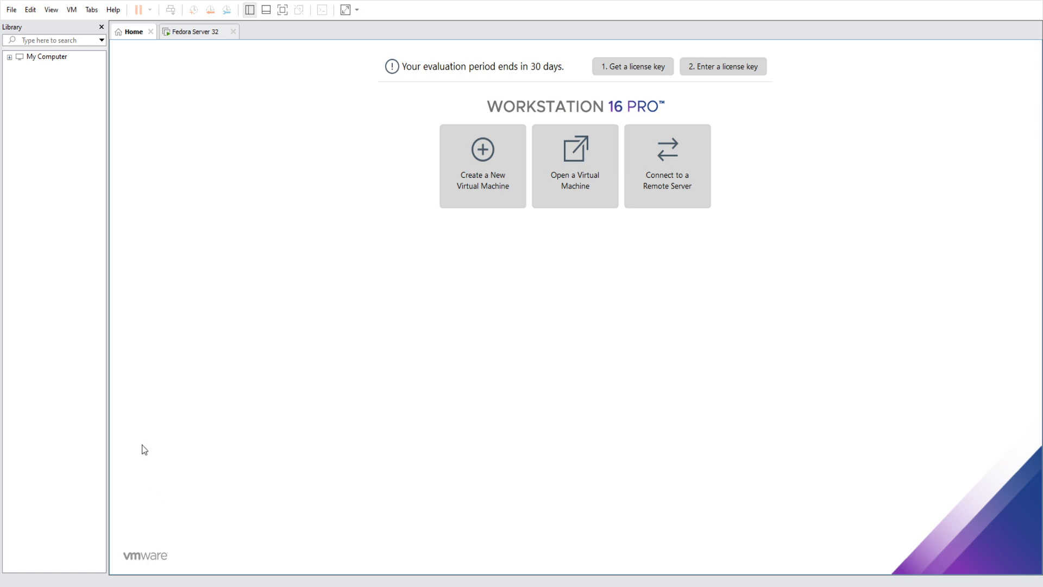
mouse_move(212, 408)
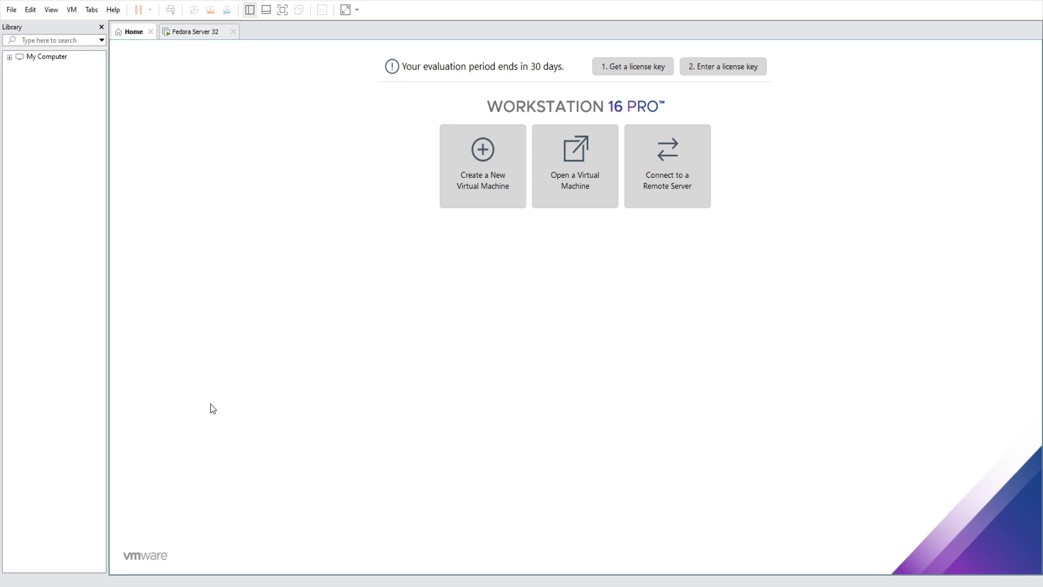
mouse_move(183, 47)
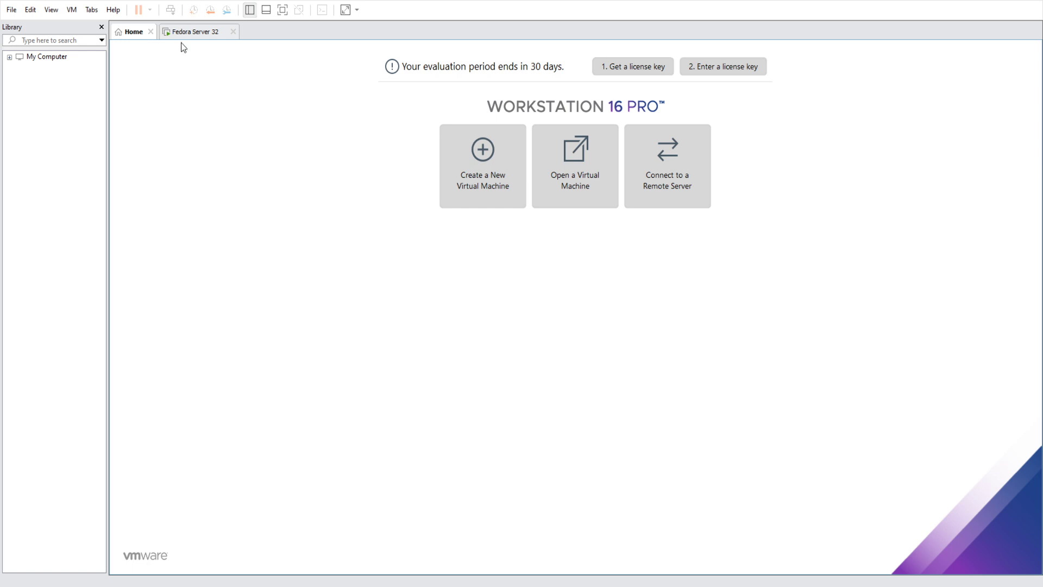
Switch to the Fedora Server 32 tab and bring the running virtual machine into view.
click(198, 31)
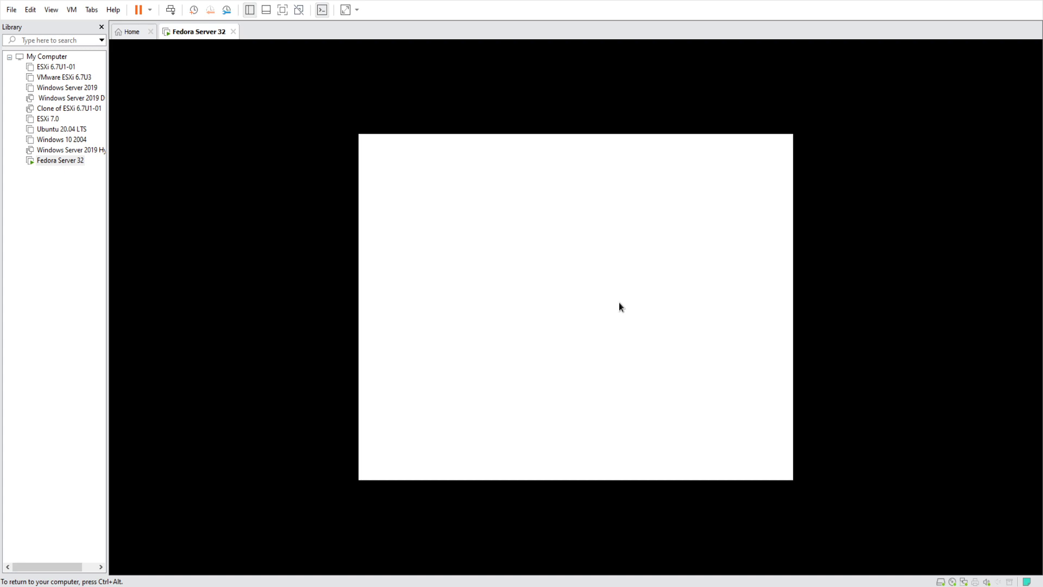